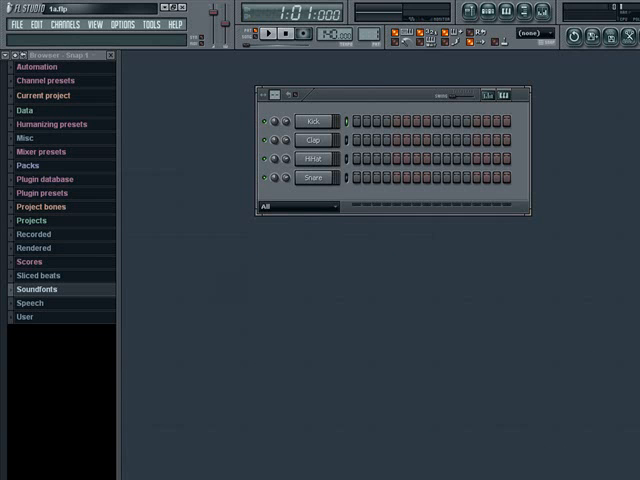
mouse_move(528, 318)
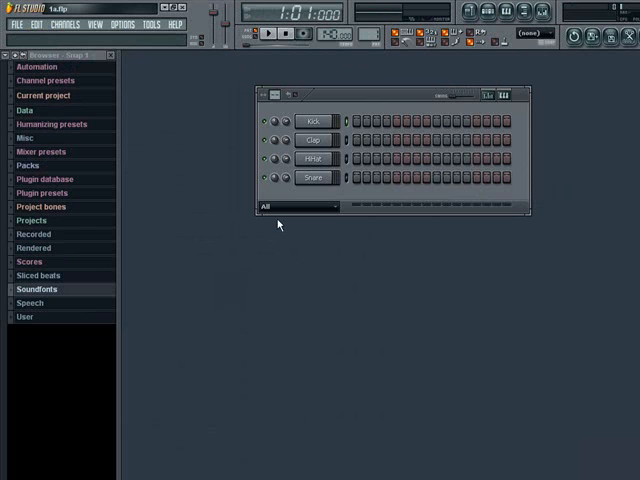
mouse_move(280, 224)
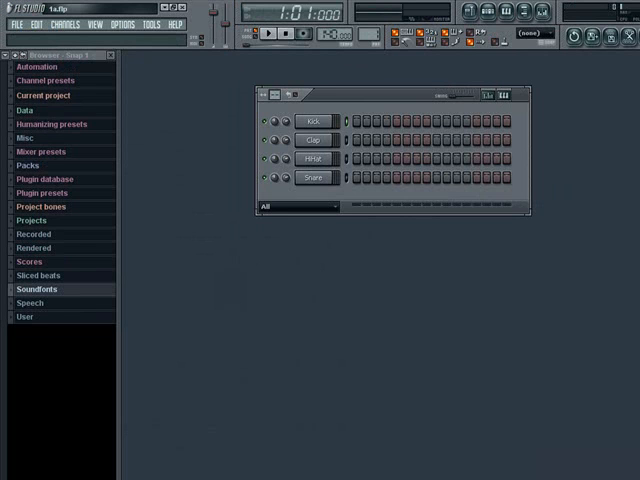
mouse_move(560, 156)
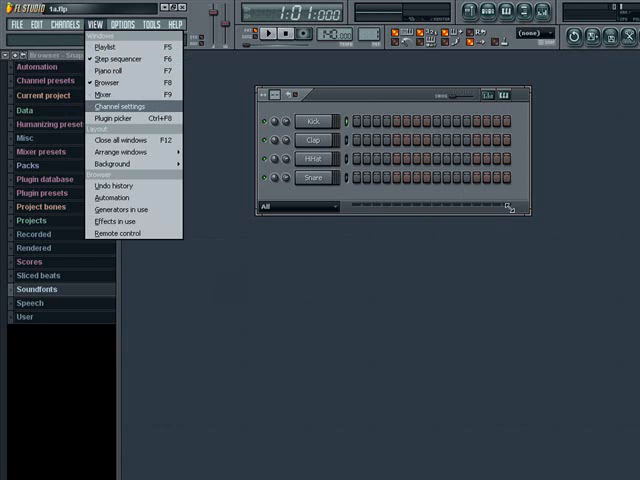
- Bring the step sequencer forward from the VIEW menu (F6), showing five channel rows
left_click(104, 48)
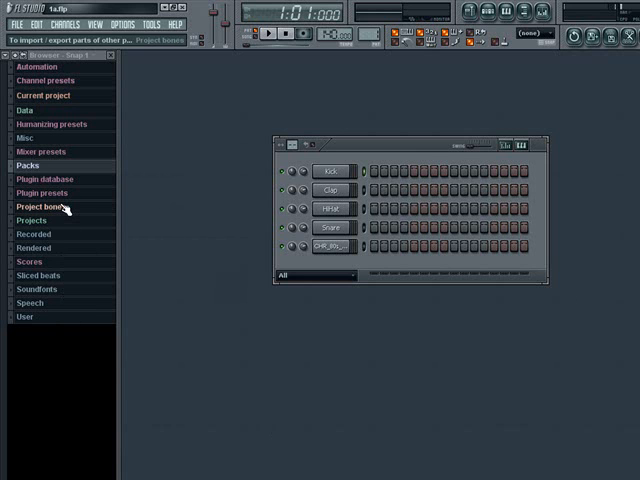
mouse_move(204, 196)
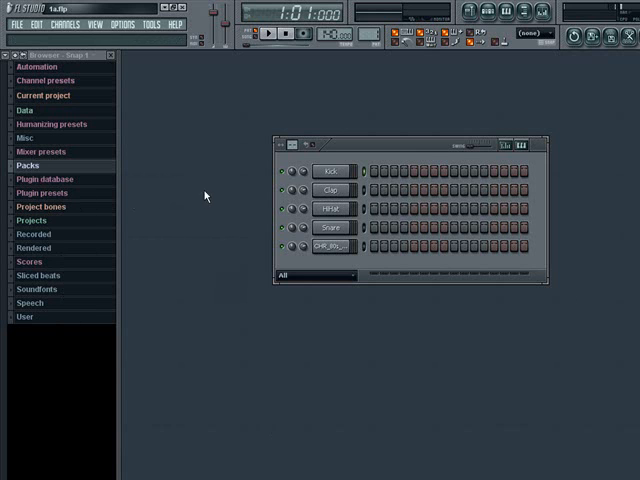
- Show the Mixer window with its insert tracks and effect slots (F9)
left_click(330, 246)
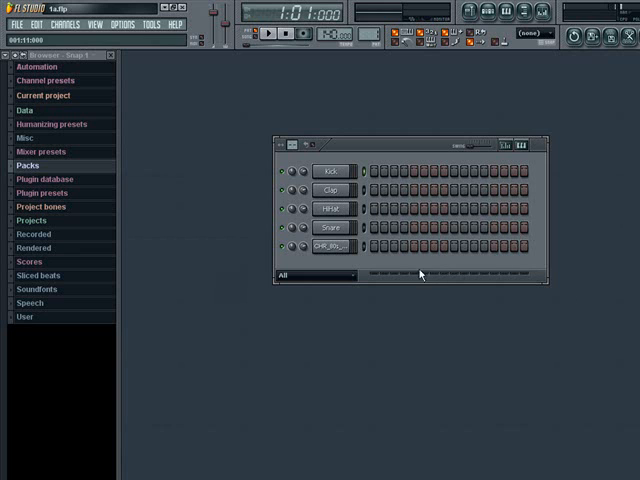
mouse_move(412, 284)
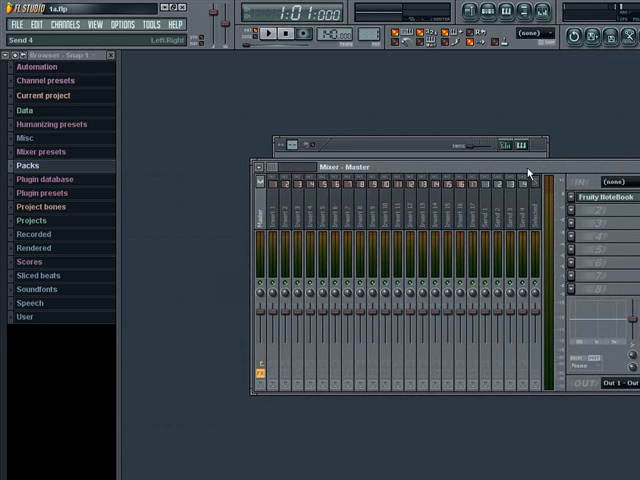
left_click(420, 216)
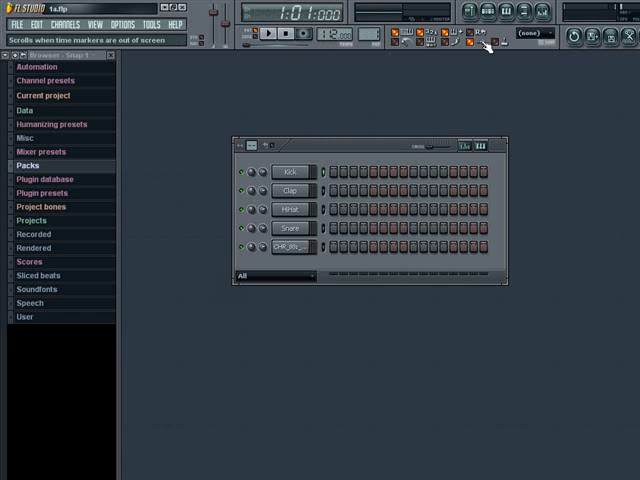
mouse_move(616, 92)
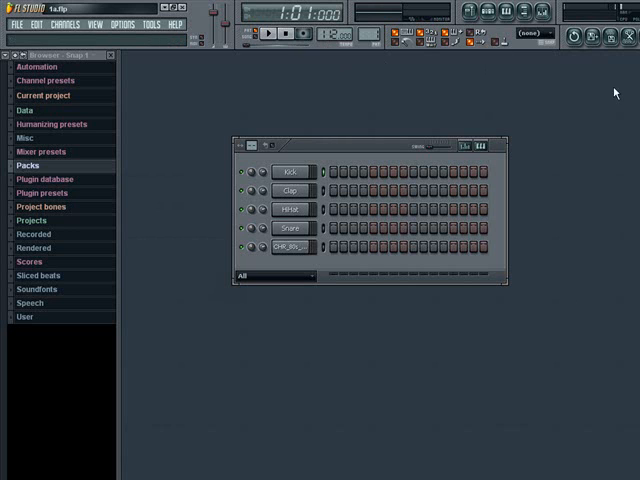